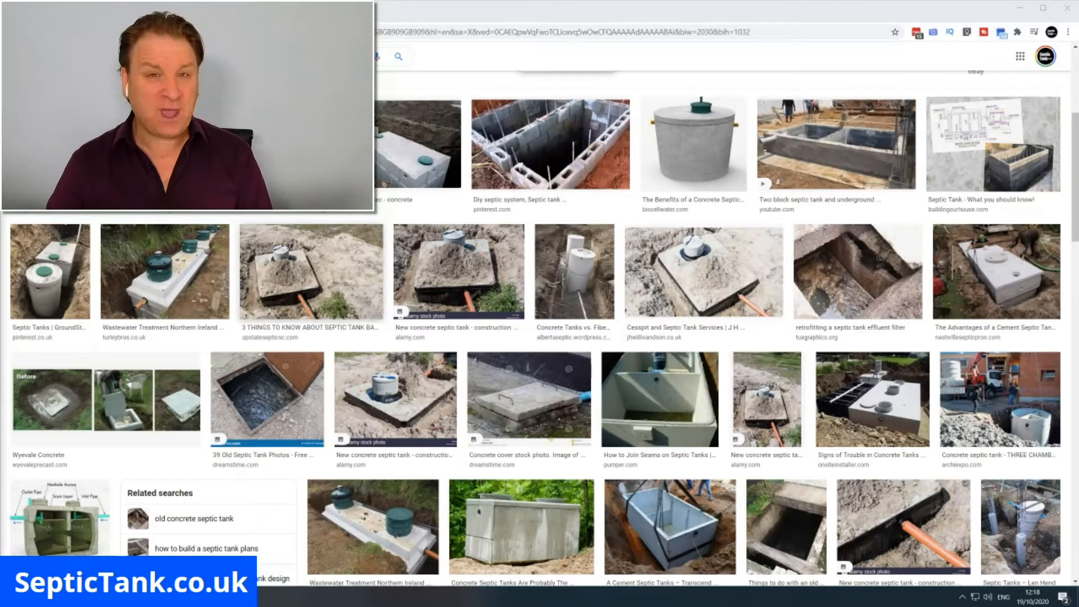
# Browse the septic tank reference photos, then switch to the scene showing the empty dug hole
pyautogui.scroll(-3)
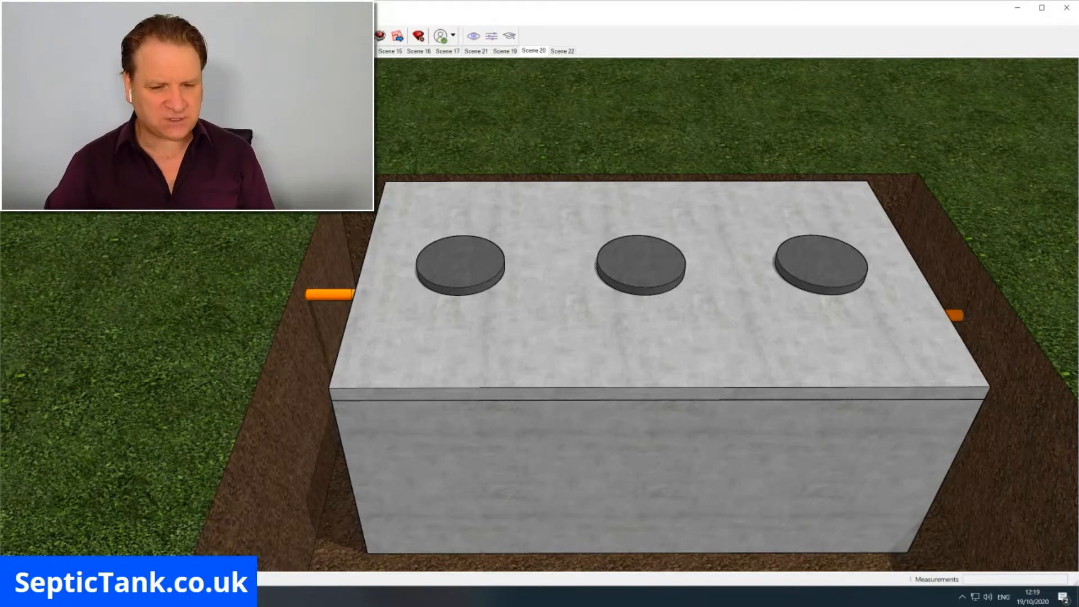
pyautogui.click(533, 51)
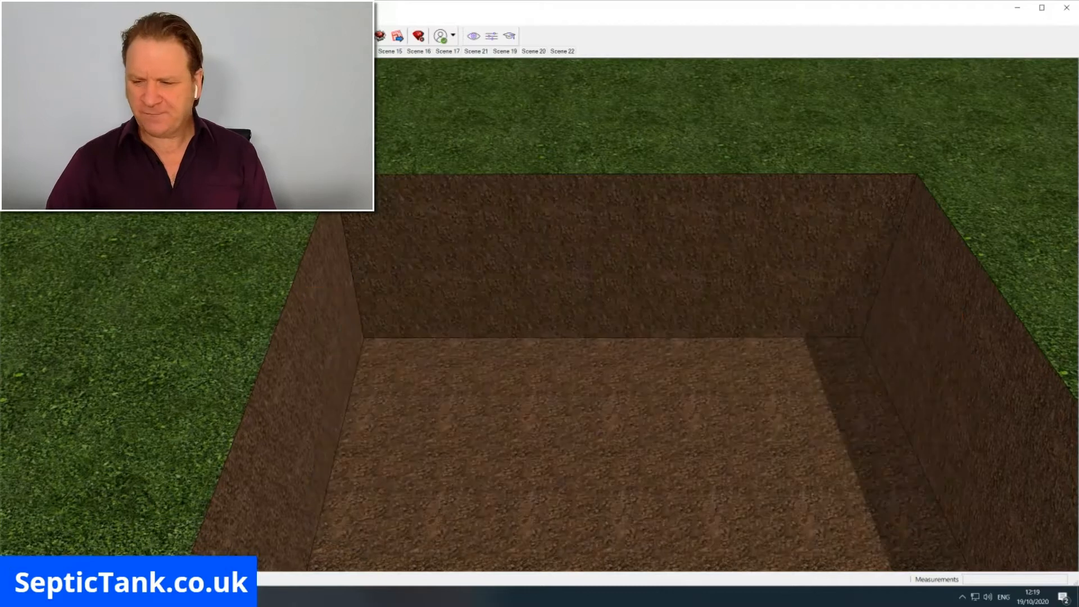